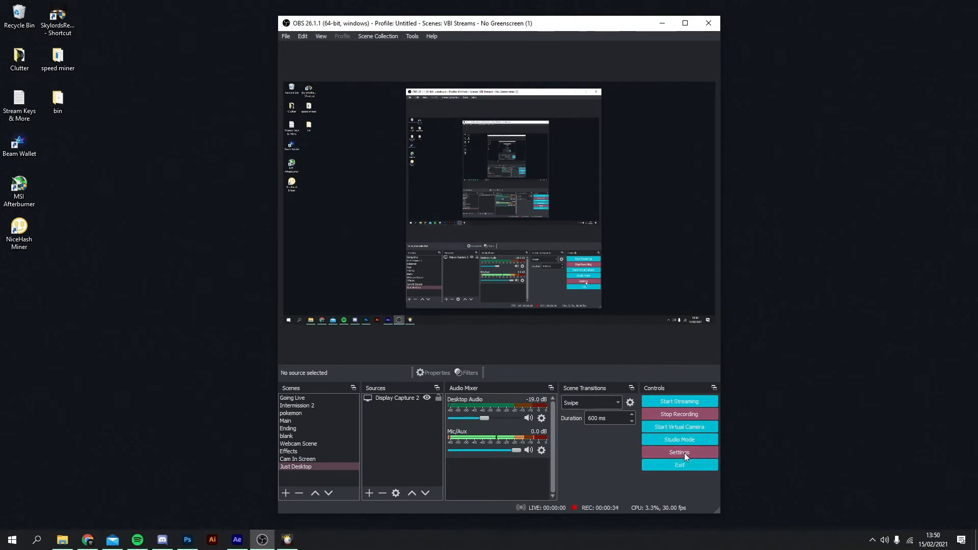
# Enable 'Twitch VOD Track (Uses Track 2)' in Output settings and save.
pyautogui.click(679, 453)
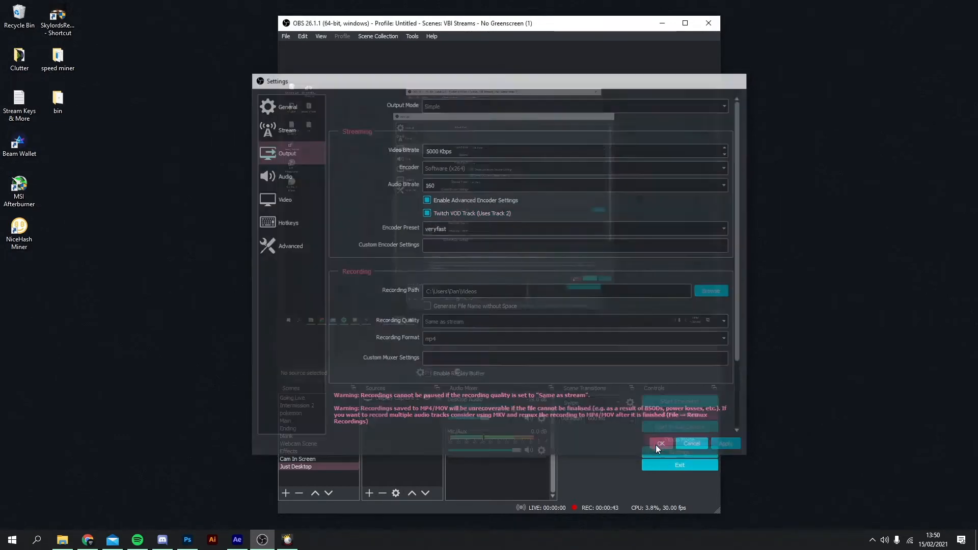
pyautogui.click(660, 443)
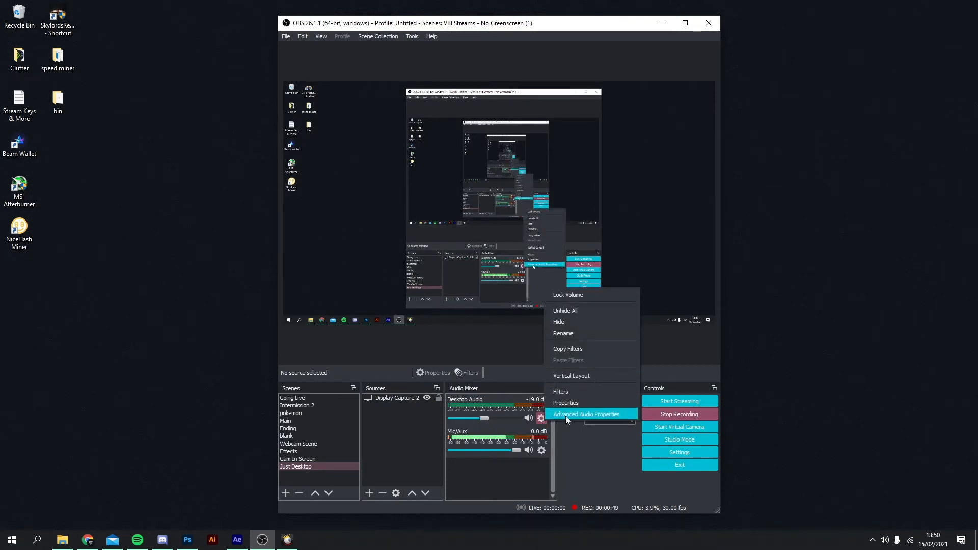
# Untick track 2 for Desktop Audio in Advanced Audio Properties, keeping its other tracks.
pyautogui.click(586, 414)
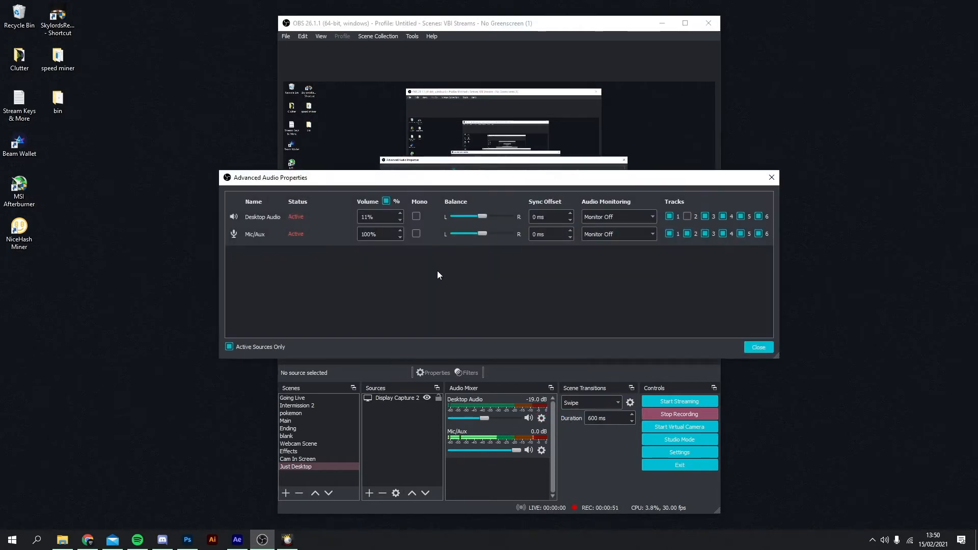
pyautogui.moveTo(255, 224)
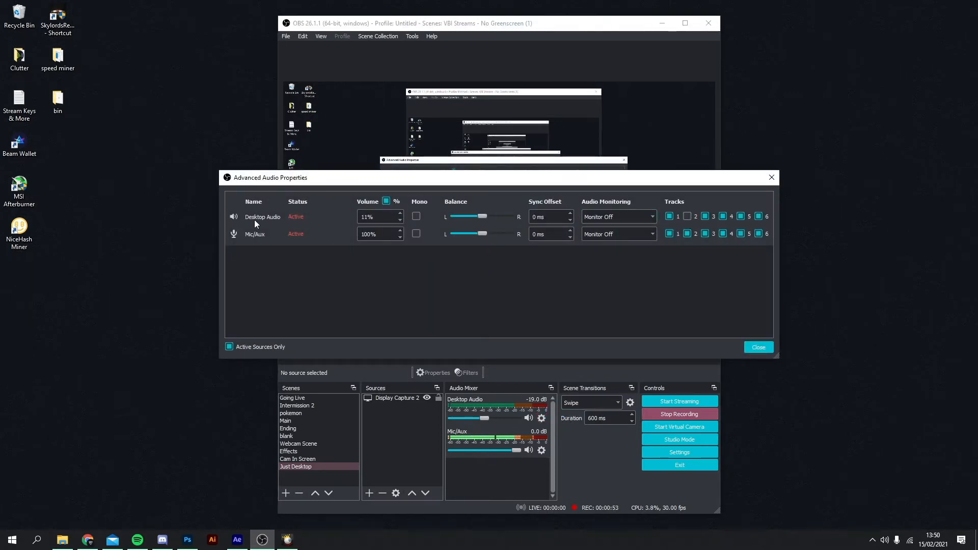
pyautogui.click(687, 216)
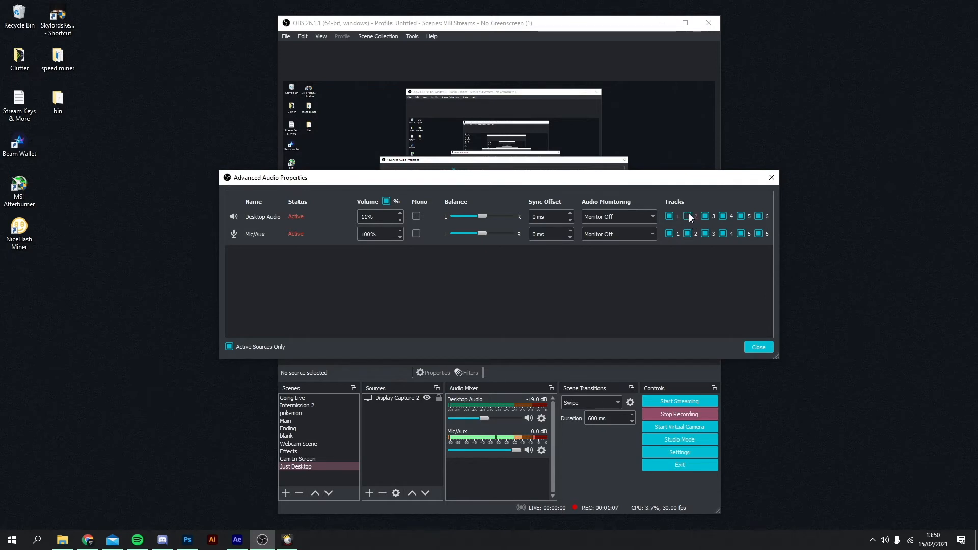
pyautogui.click(687, 216)
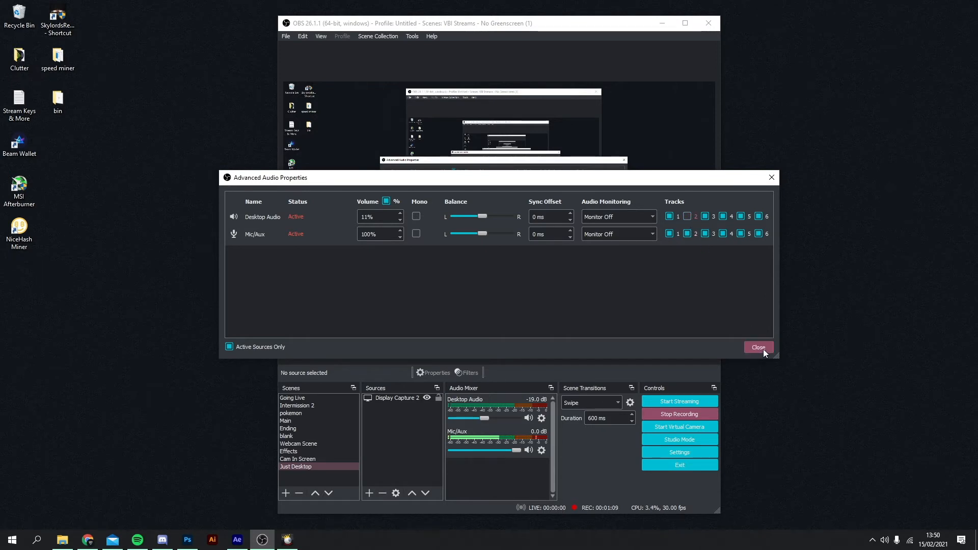
pyautogui.click(758, 348)
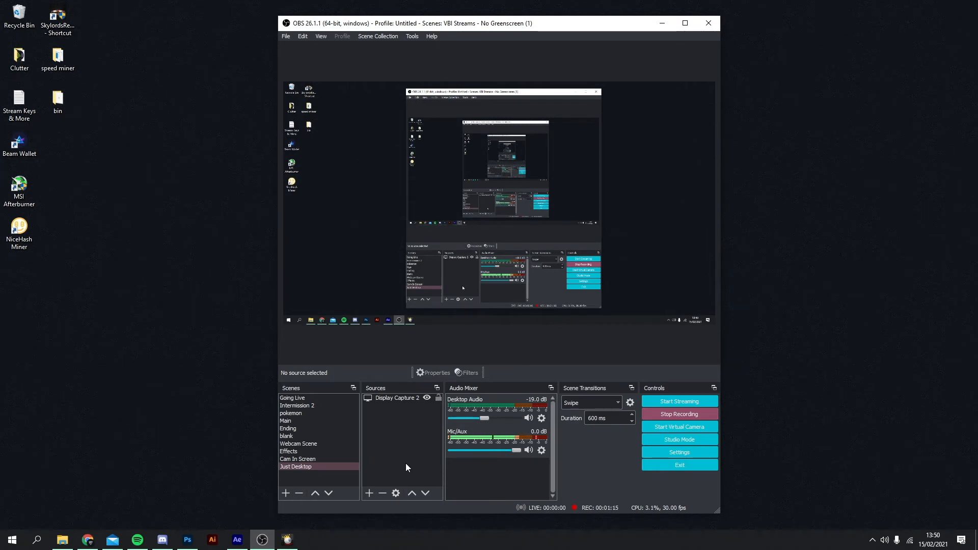
pyautogui.moveTo(402, 448)
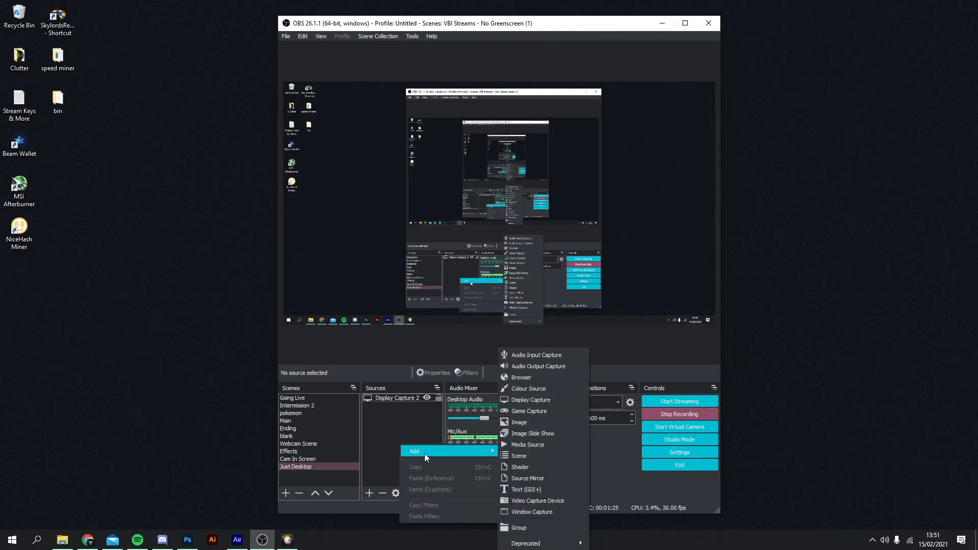
pyautogui.moveTo(547, 445)
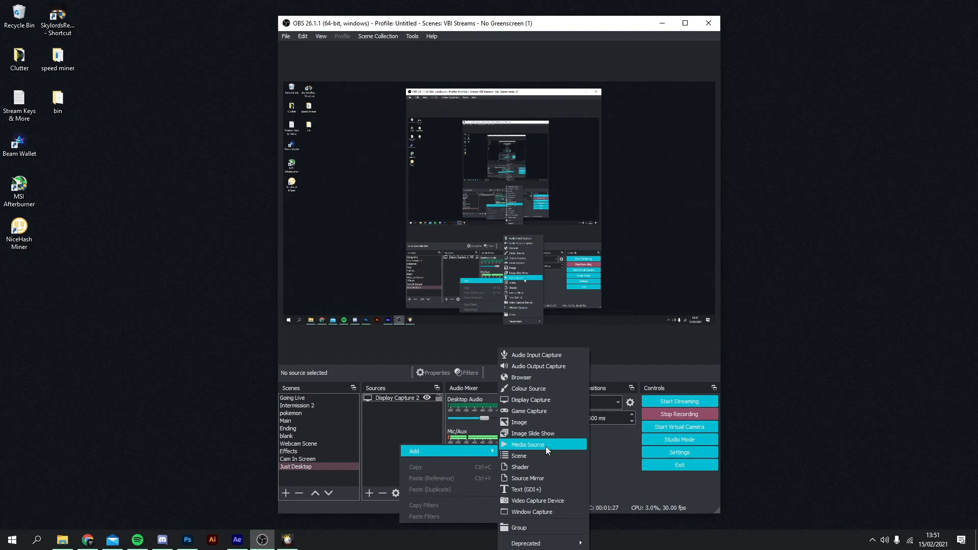
# Add the existing media source 'sound' to the Just Desktop scene.
pyautogui.click(528, 445)
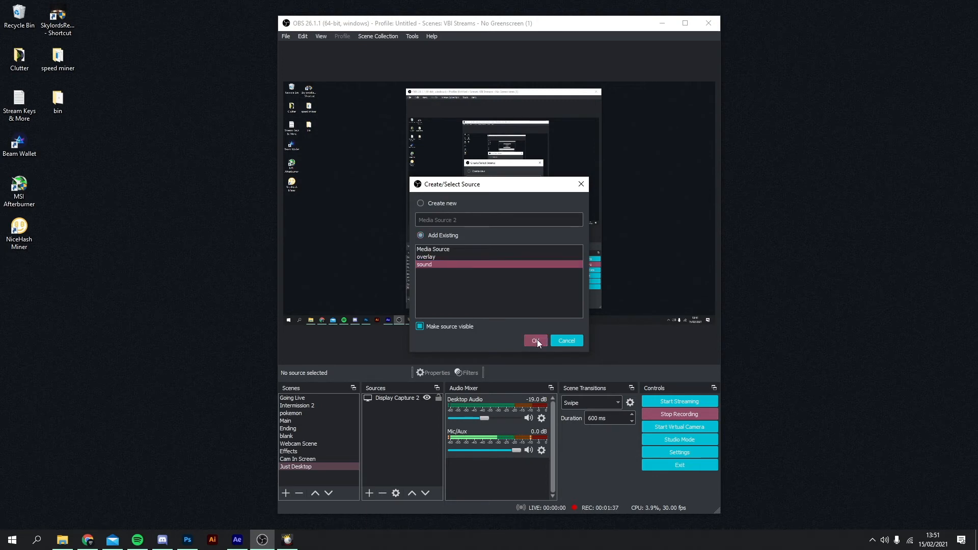
pyautogui.click(536, 340)
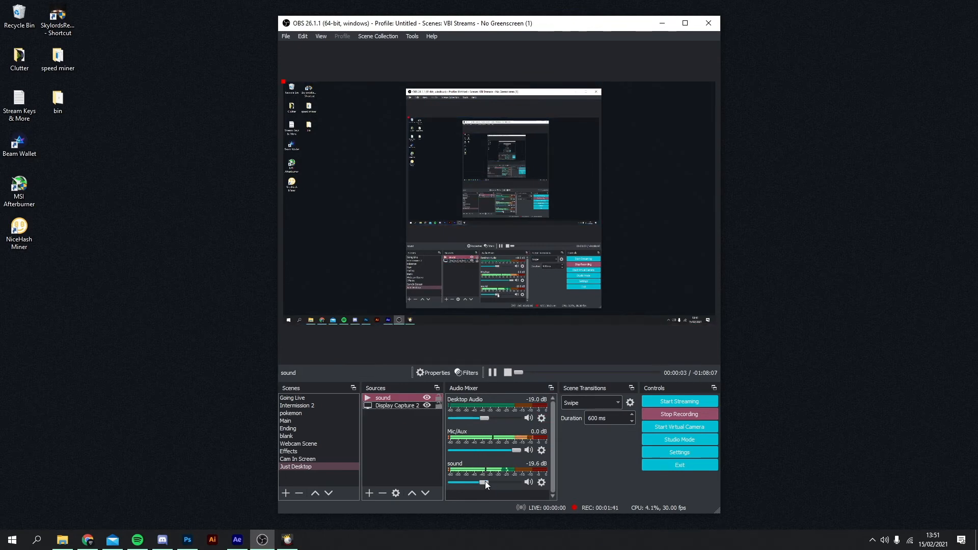
# Lower the 'sound' source's mixer volume to roughly -30 to -35 dB.
pyautogui.moveTo(487, 482); pyautogui.dragTo(476, 482)
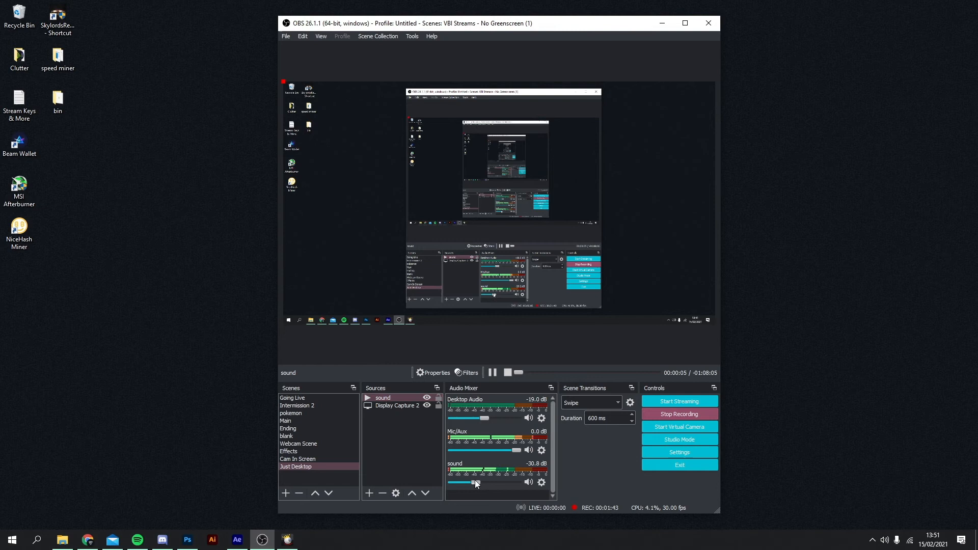
pyautogui.moveTo(477, 482); pyautogui.dragTo(465, 482)
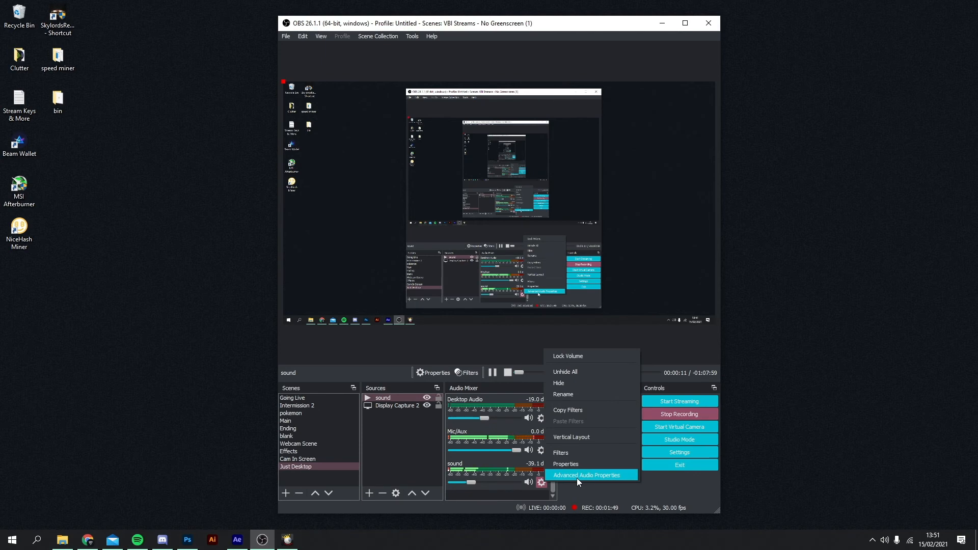
# Untick track 1 for the 'sound' source so it plays only on track 2.
pyautogui.click(587, 475)
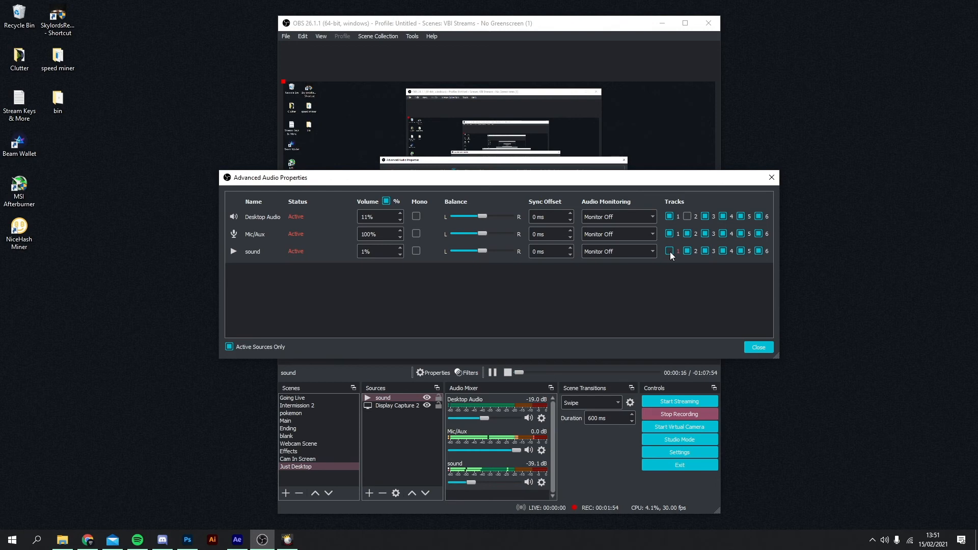
pyautogui.click(669, 251)
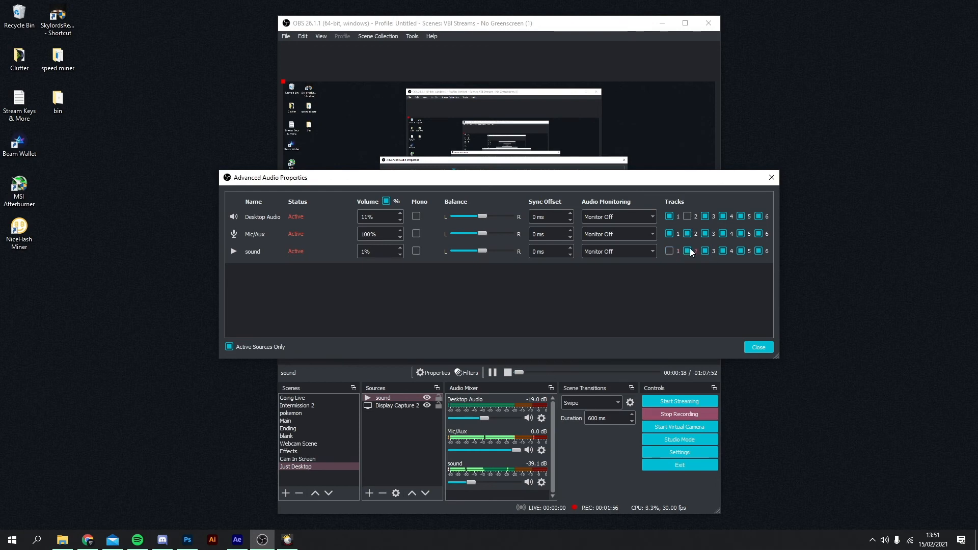
pyautogui.click(758, 346)
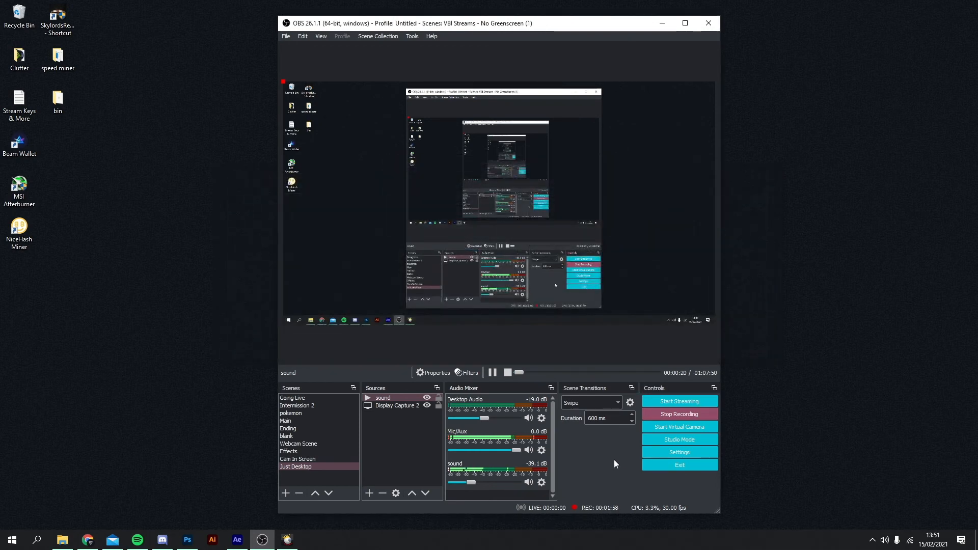